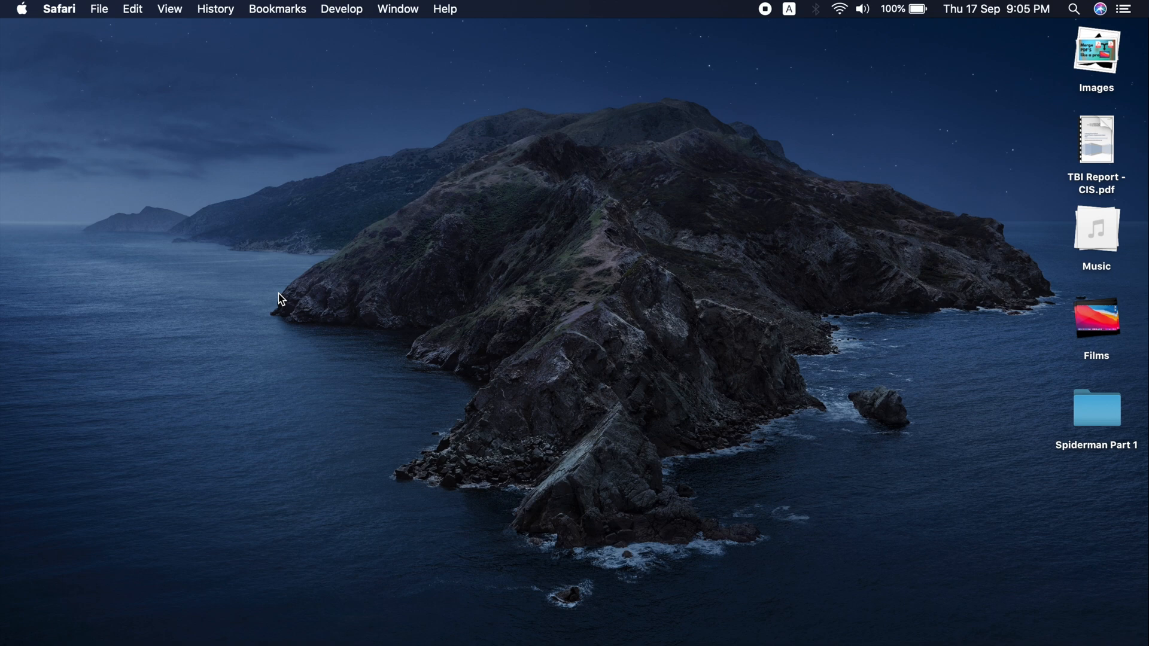
mouse_move(180, 553)
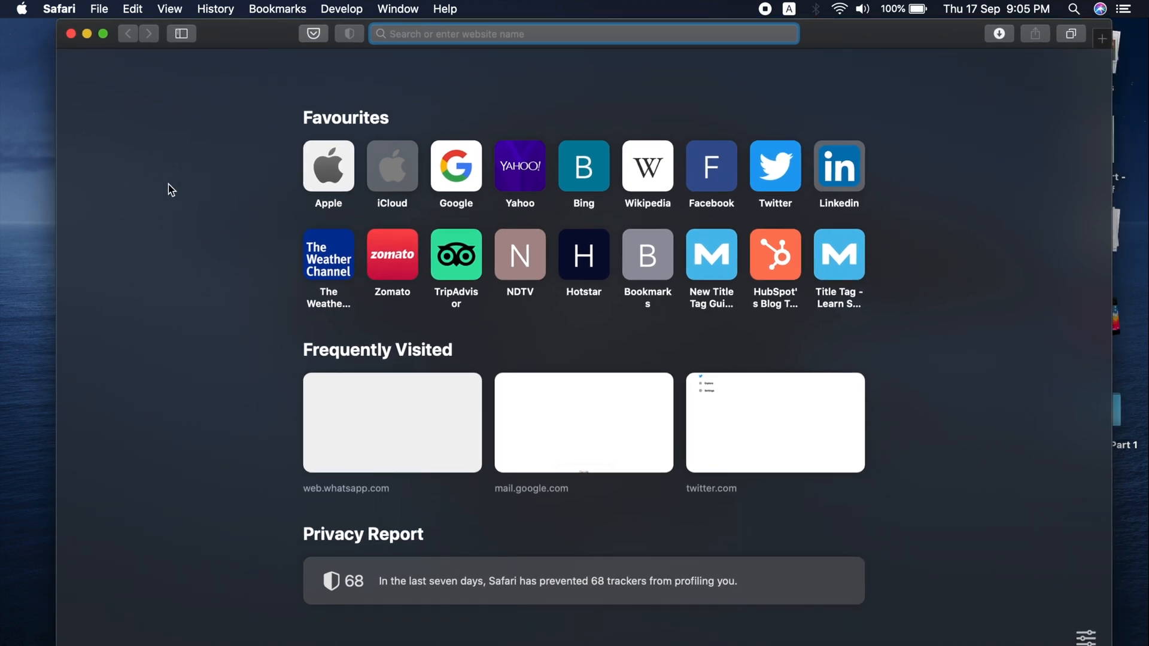
mouse_move(185, 186)
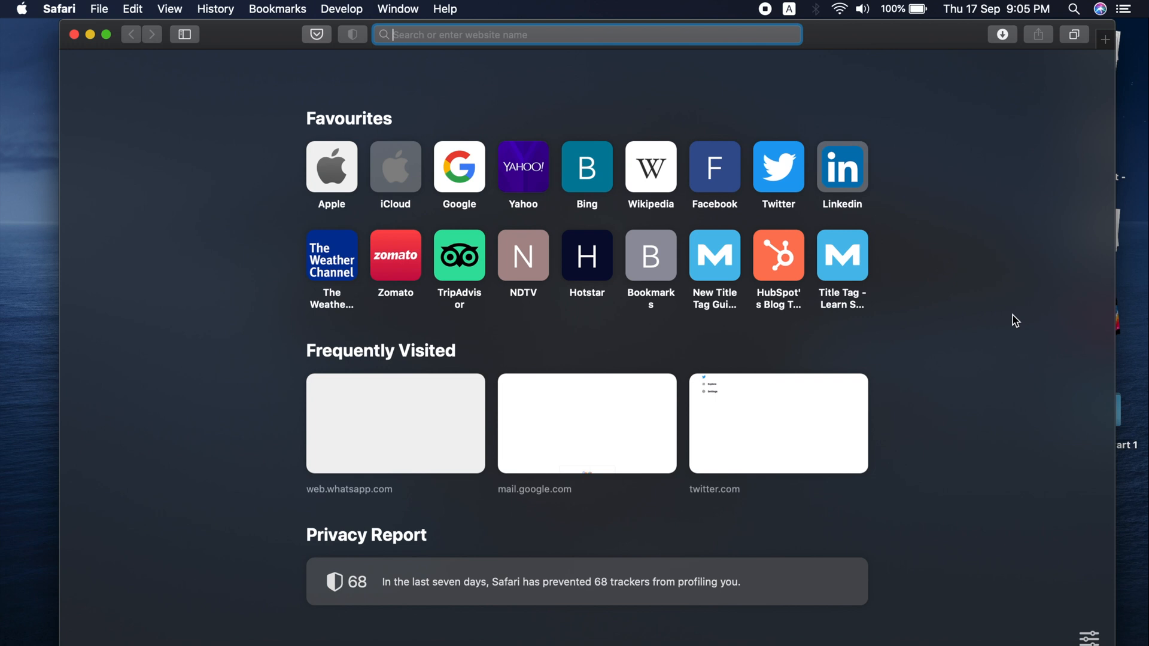
mouse_move(999, 339)
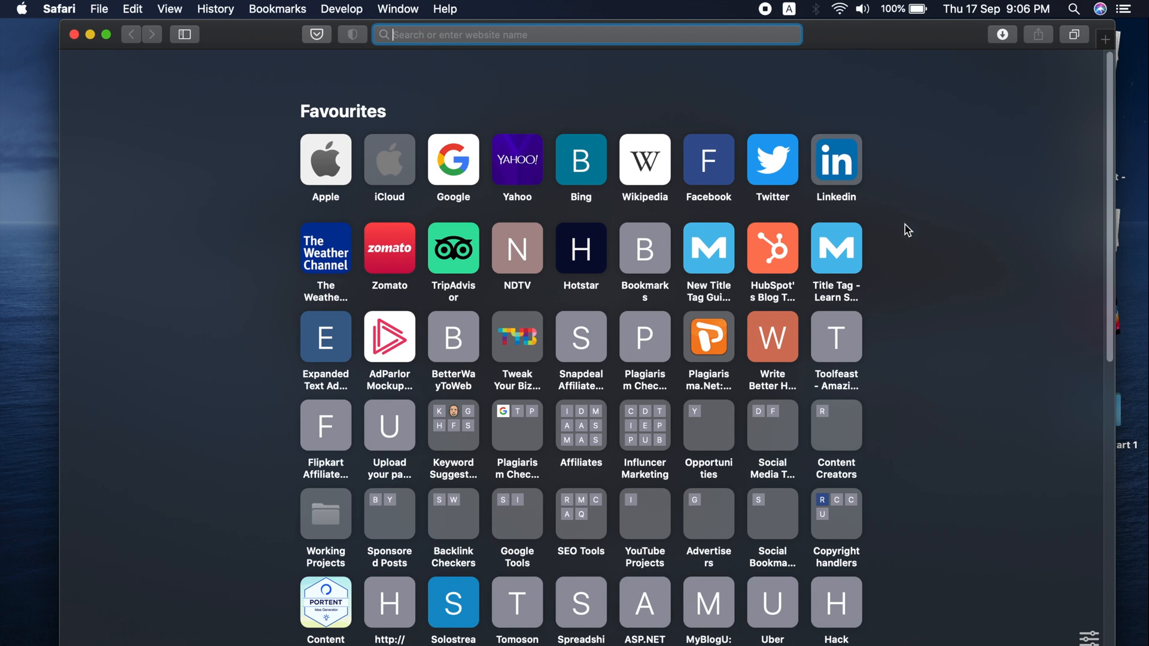
Scroll the start page and collapse the favourites back to two rows before reaching the Privacy Report.
scroll(down, 3)
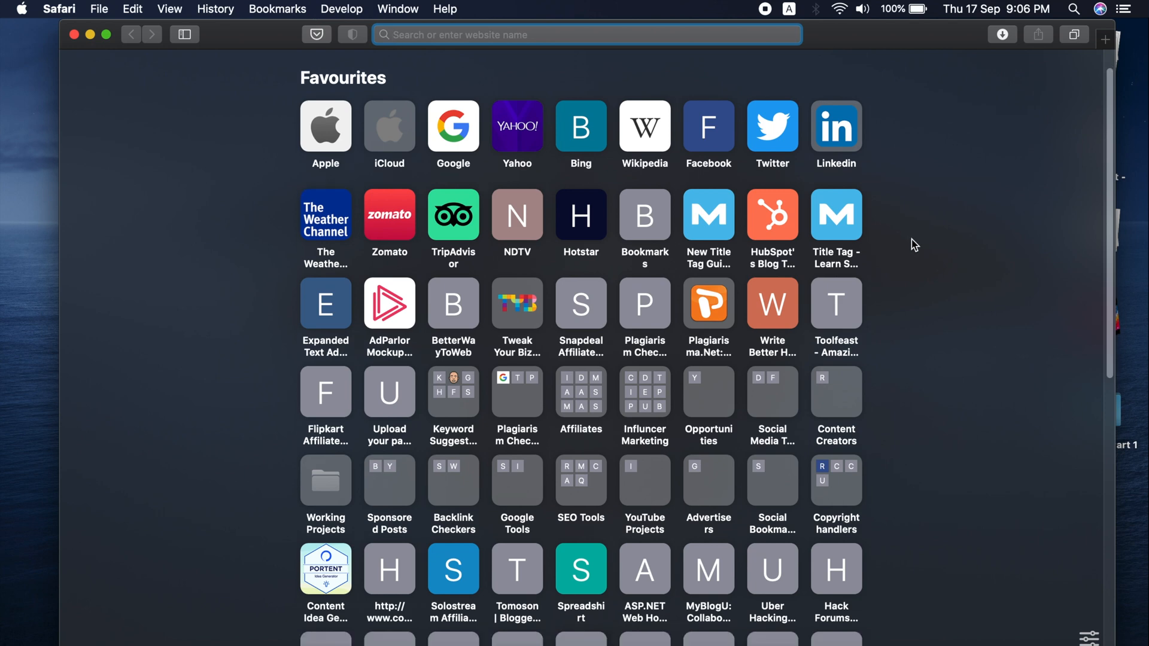
scroll(down, 3)
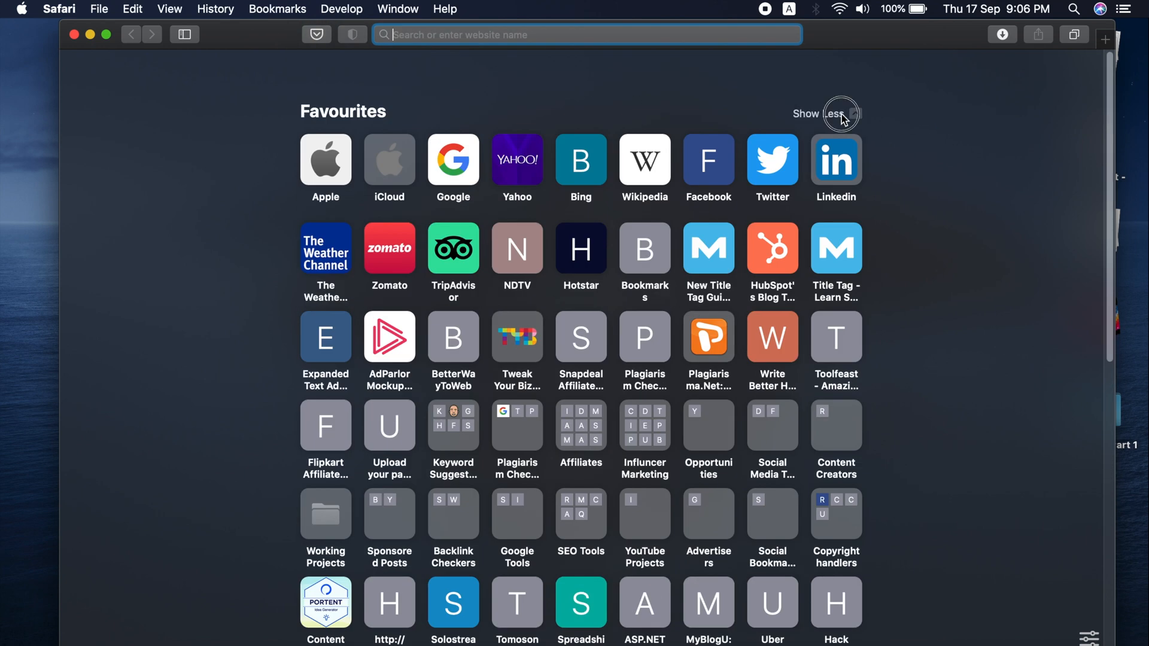
click(838, 114)
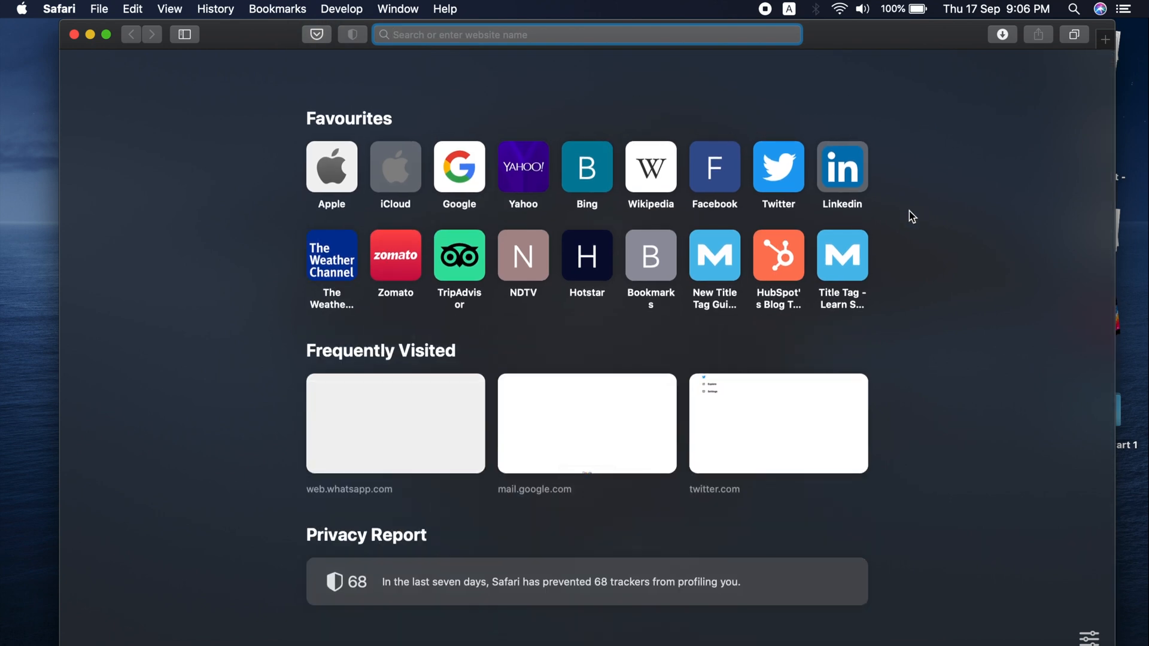
mouse_move(593, 540)
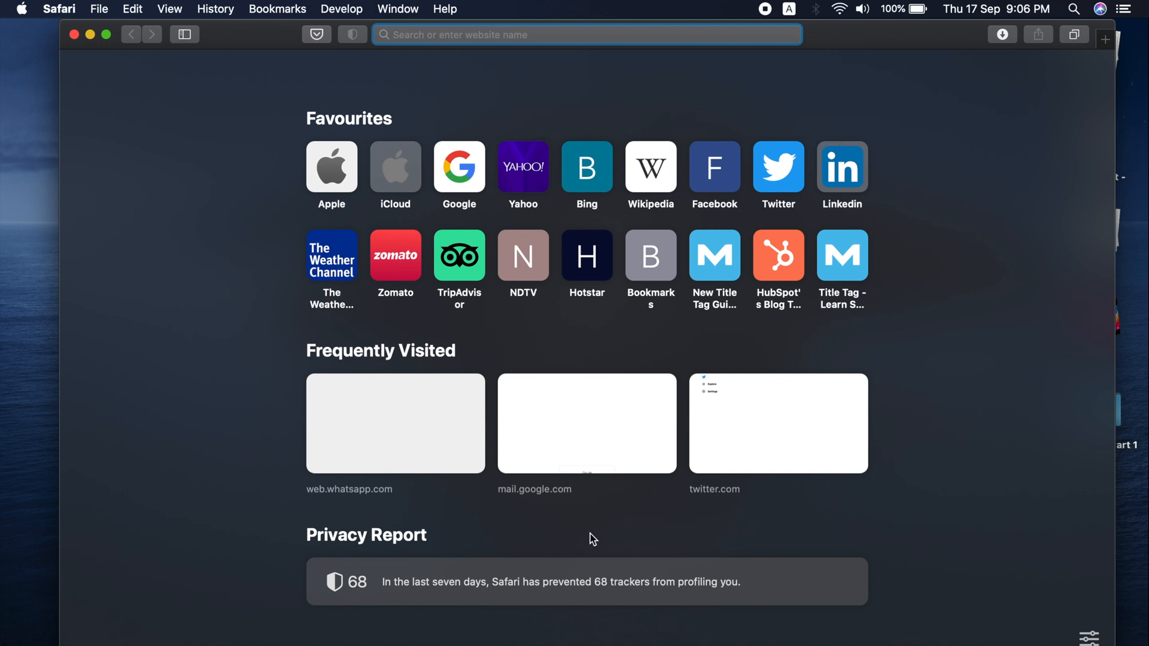
mouse_move(489, 365)
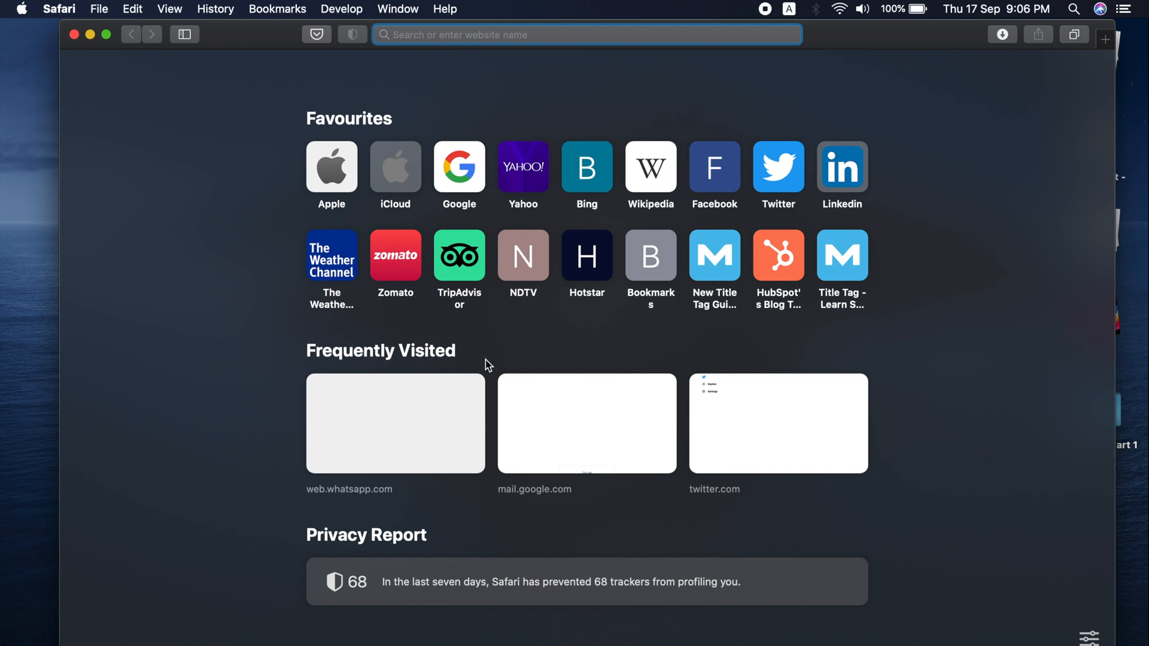
mouse_move(276, 380)
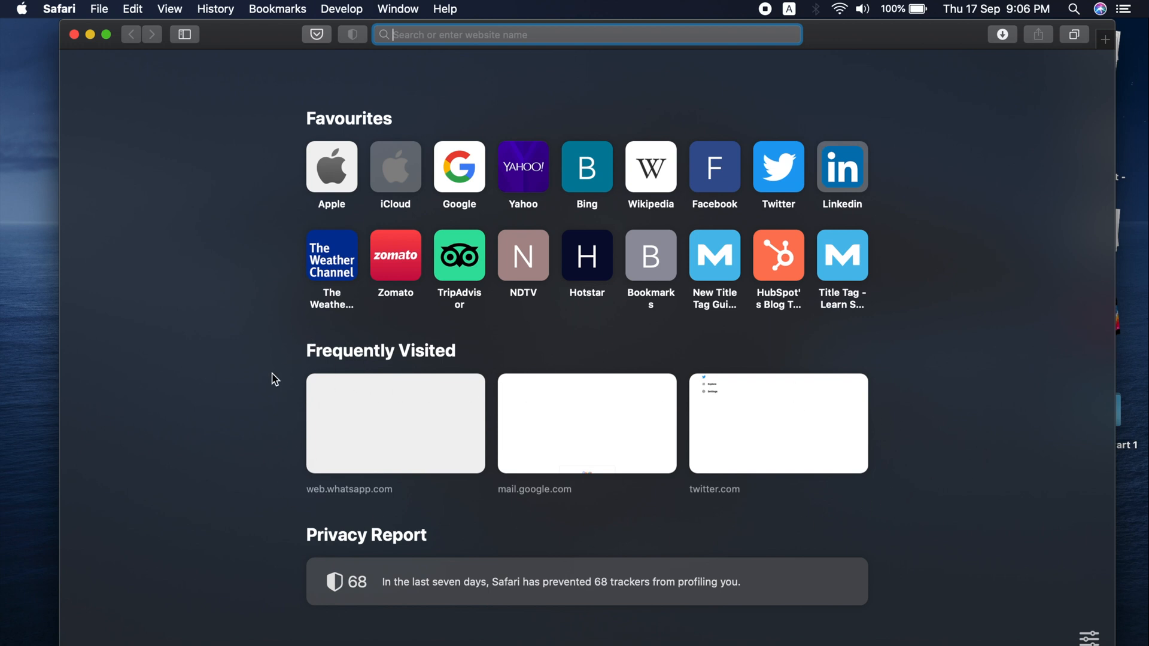
mouse_move(554, 401)
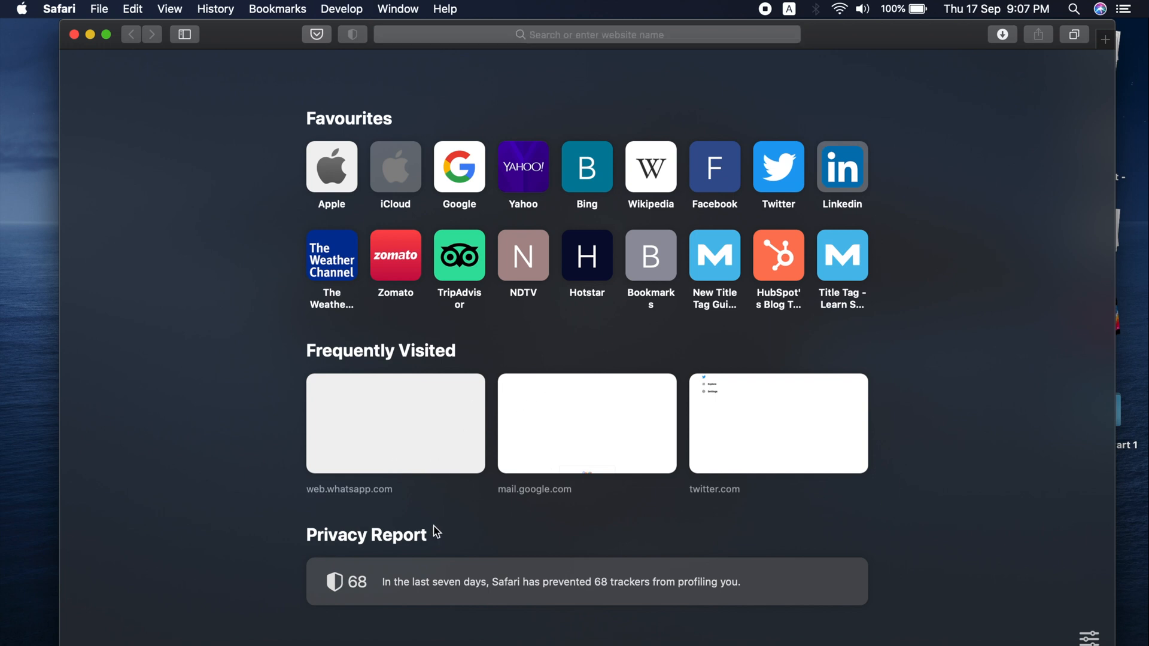
mouse_move(514, 572)
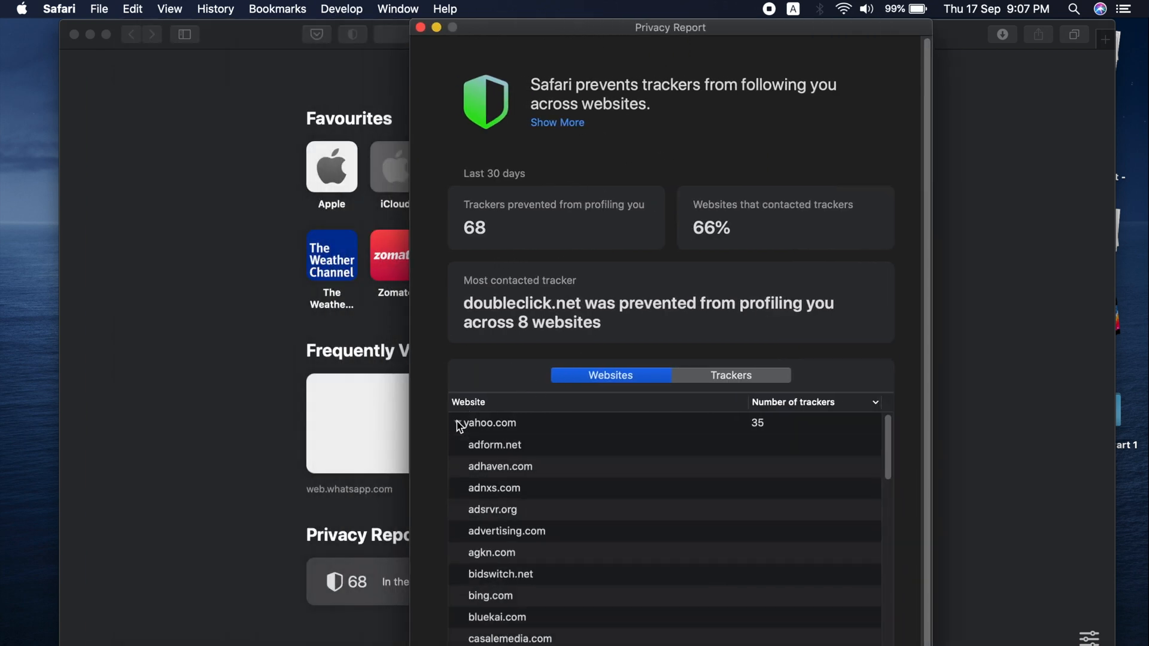
Collapse yahoo.com's trackers, view the Trackers list (doubleclick.net on 8 websites), and return to Websites.
click(814, 402)
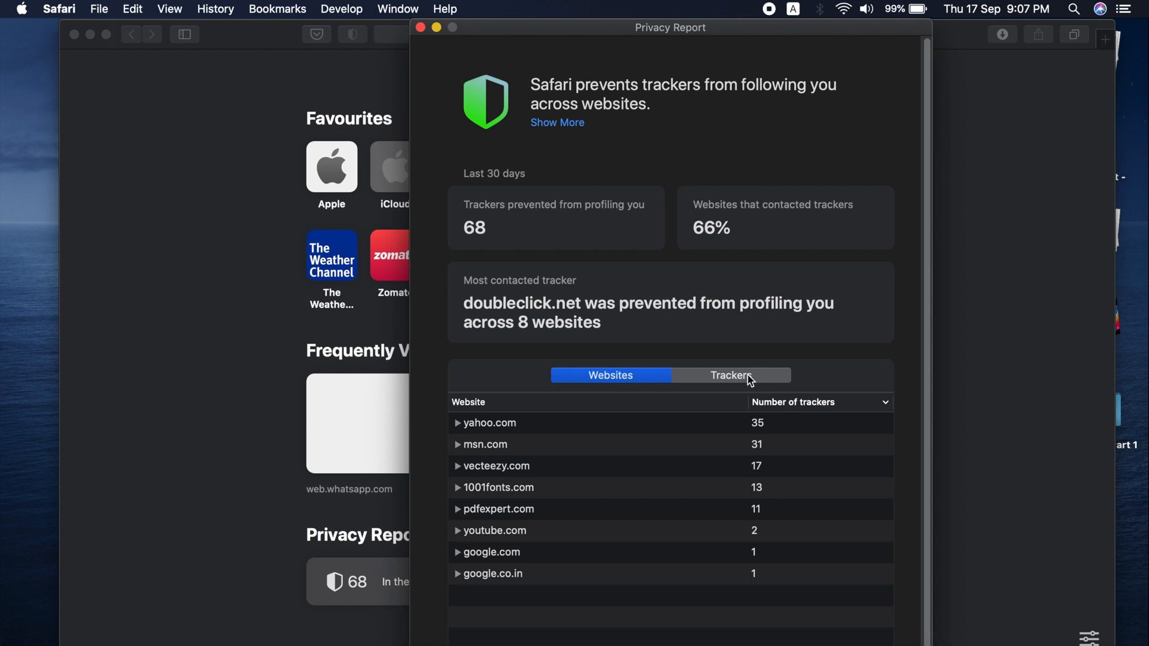
click(730, 375)
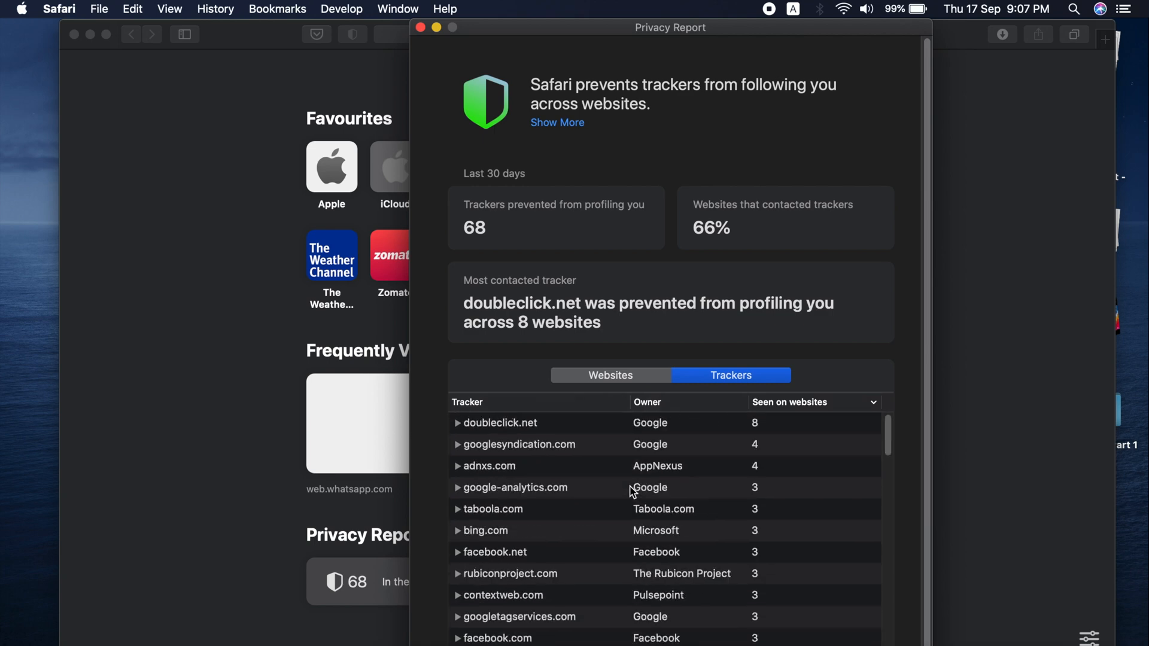
click(609, 375)
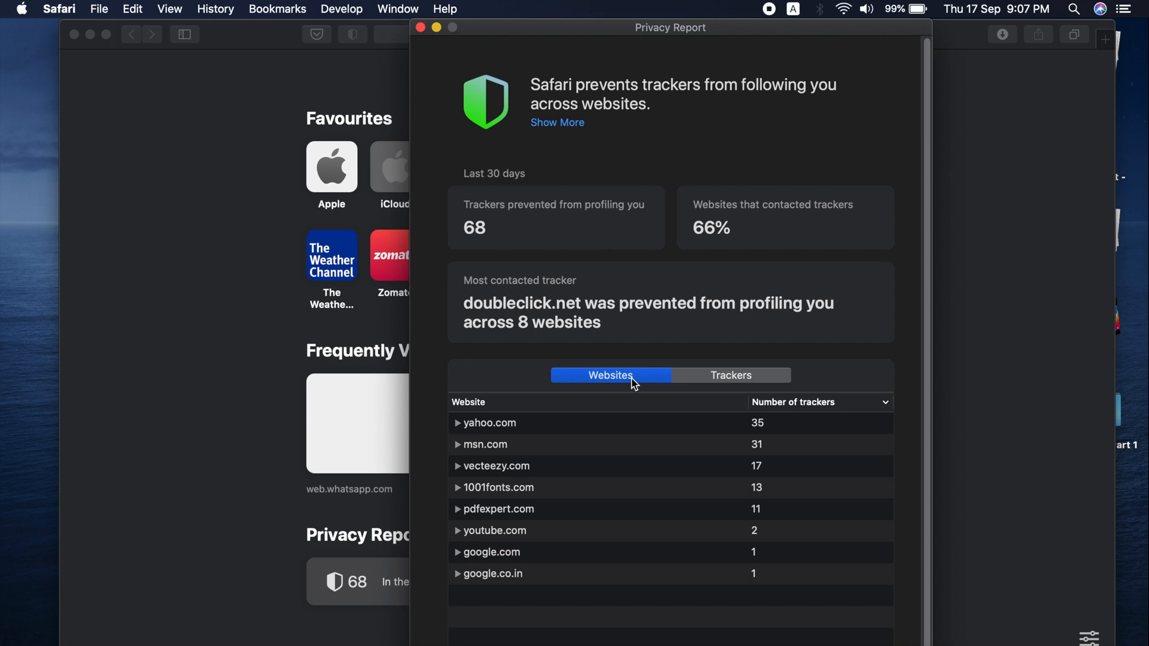
mouse_move(639, 294)
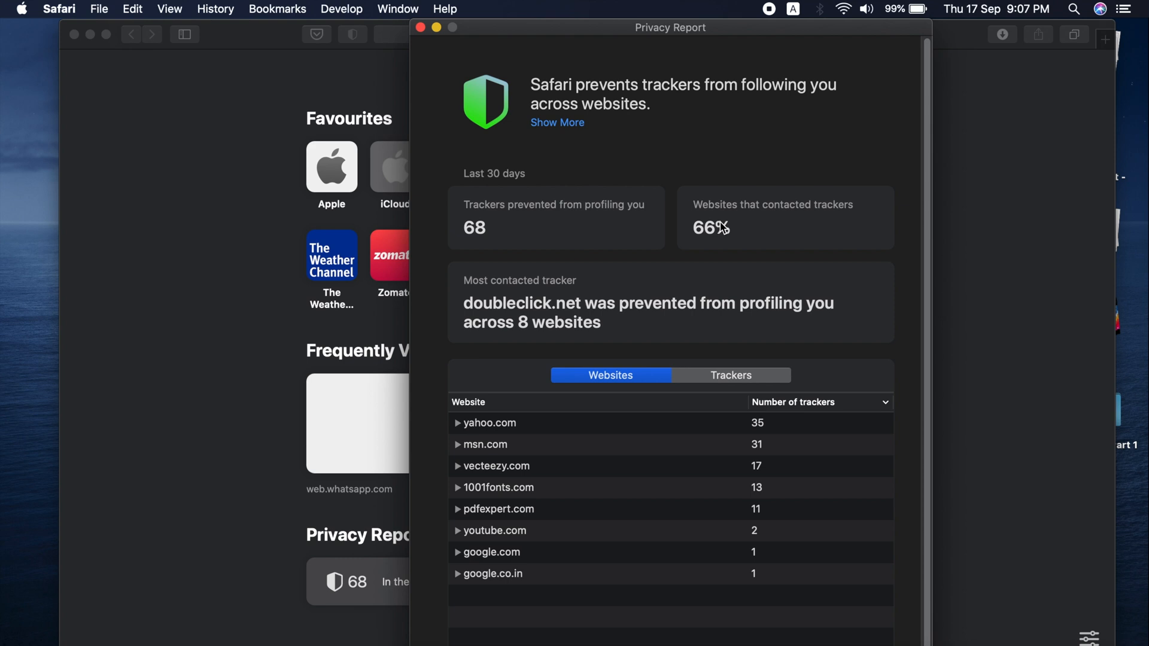
mouse_move(757, 229)
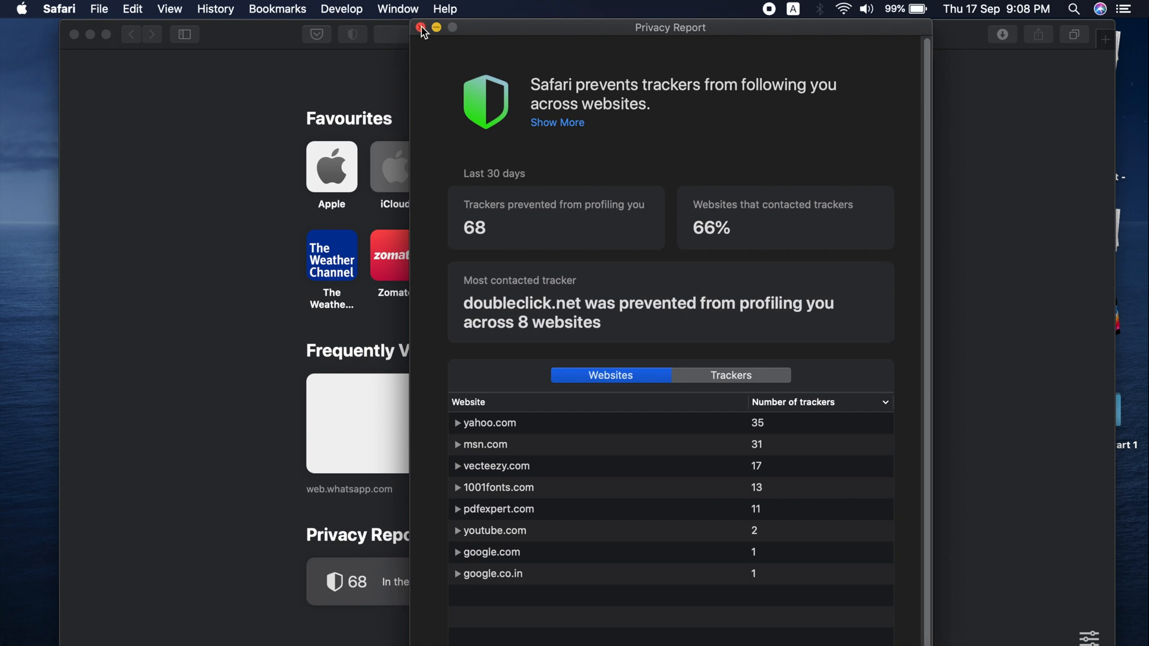
Close the Privacy Report window and open the start page's section-customisation popover.
click(421, 28)
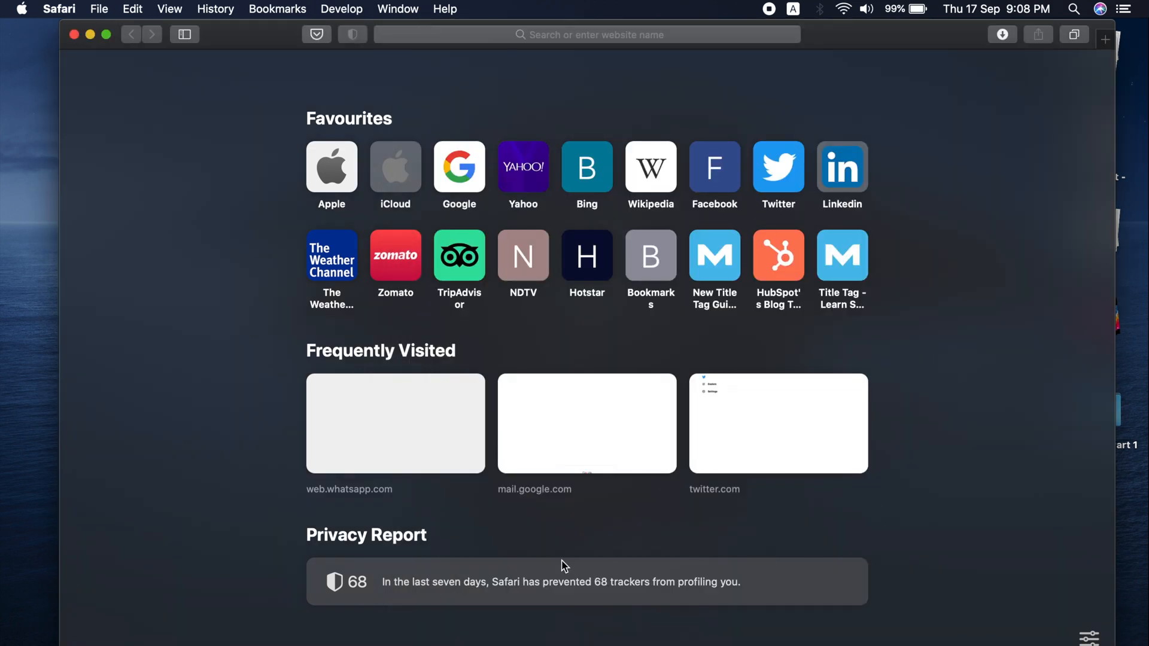
mouse_move(394, 550)
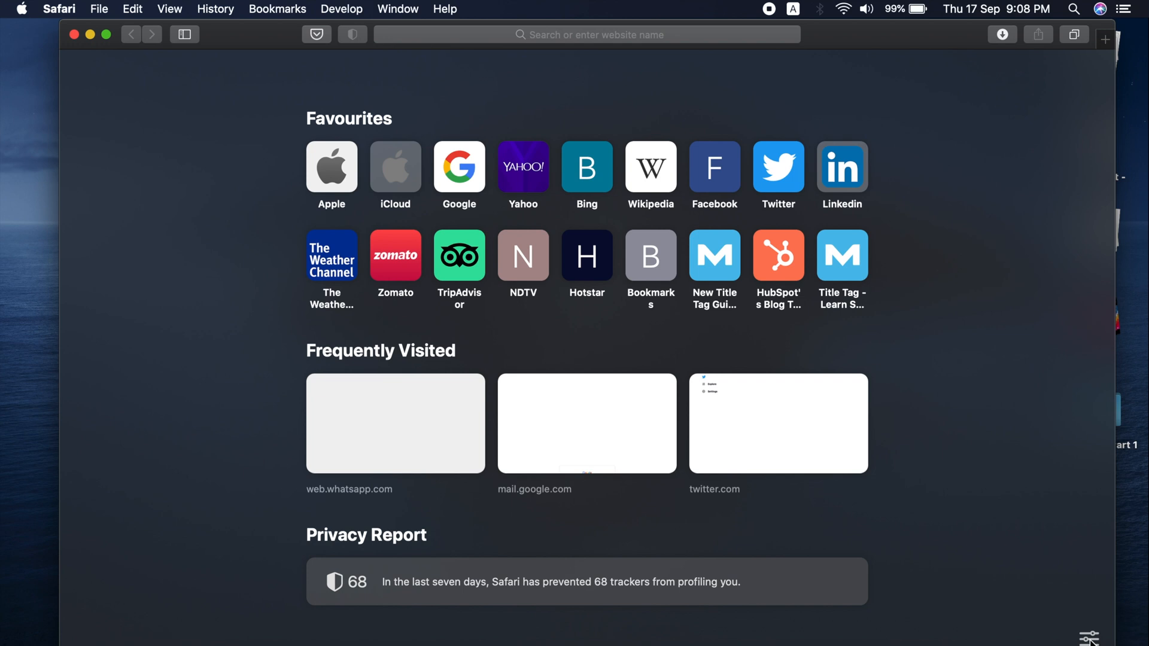
mouse_move(967, 451)
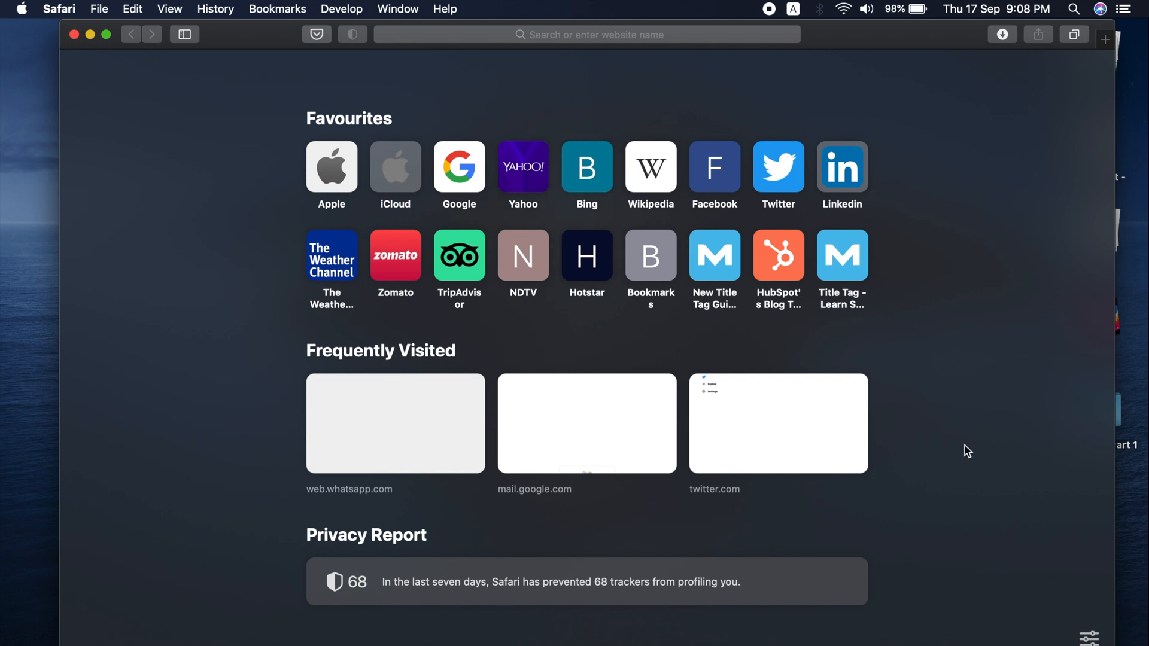
click(1089, 635)
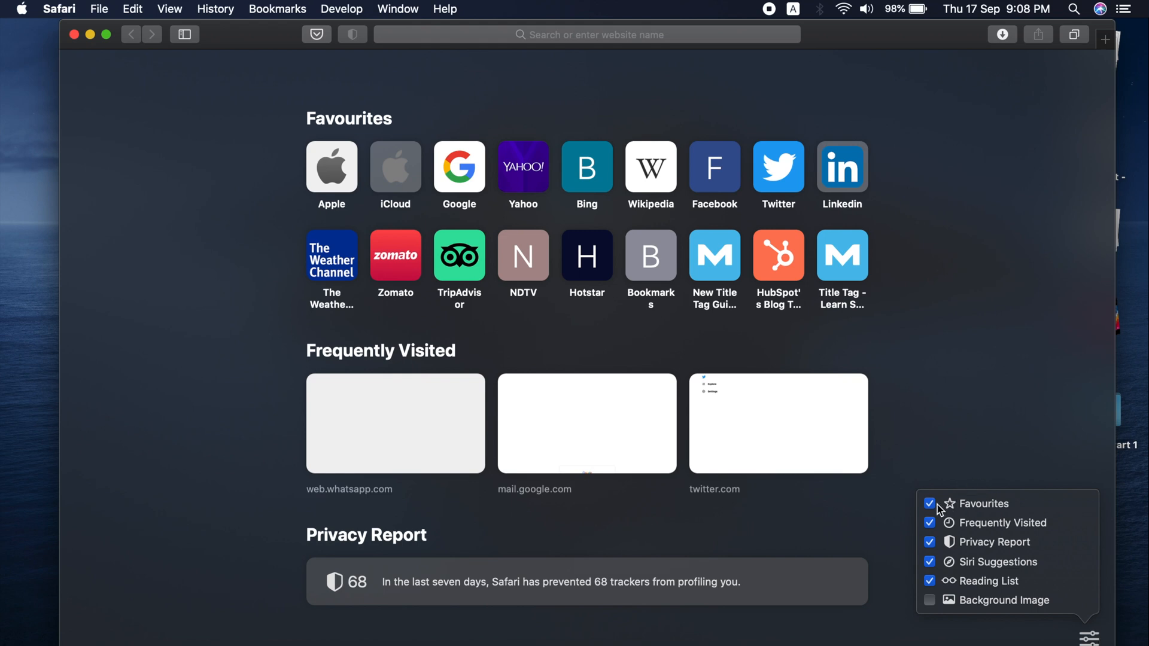
Toggle Frequently Visited and Siri Suggestions off and on, then enable Background Image for the start page.
click(931, 523)
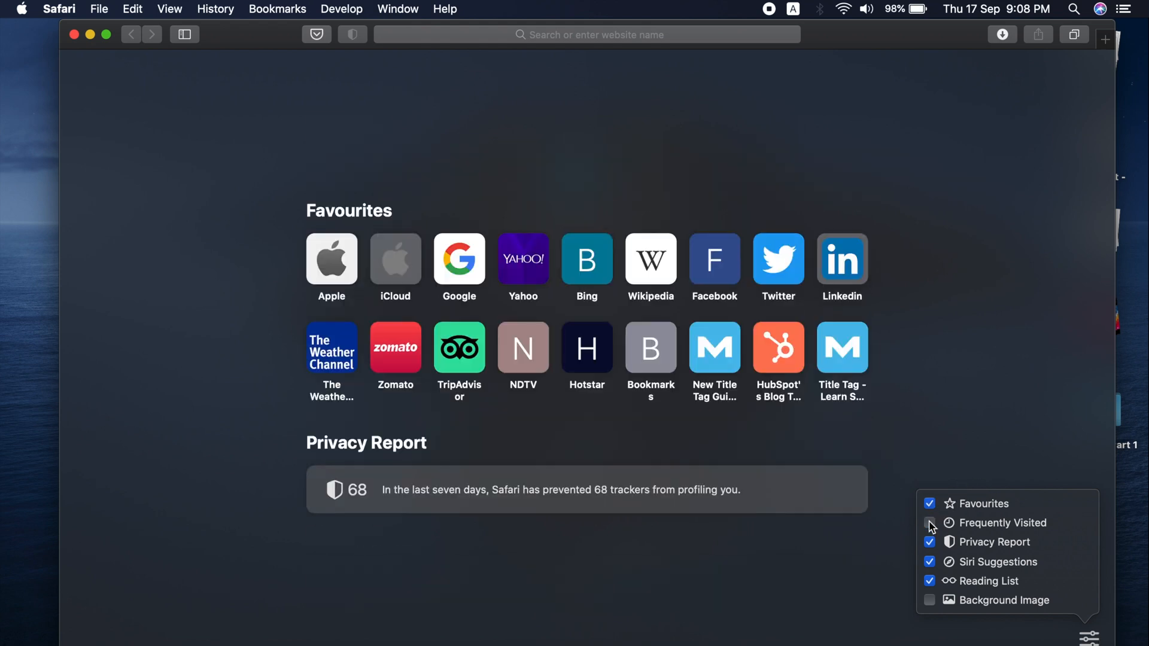
click(931, 523)
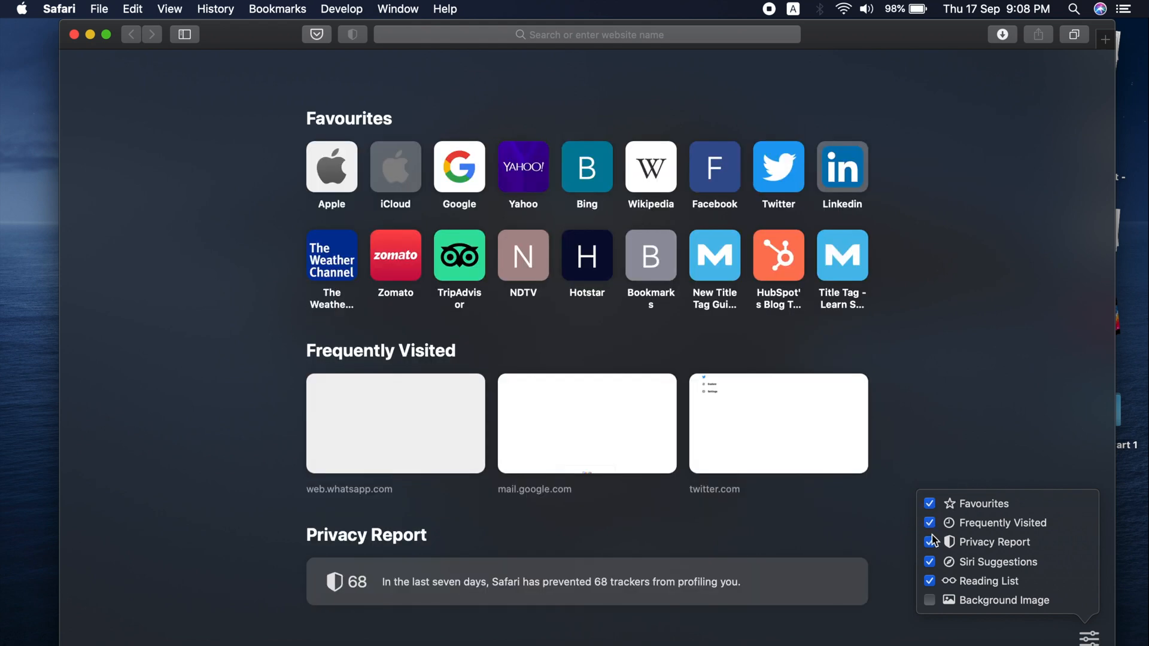
click(930, 542)
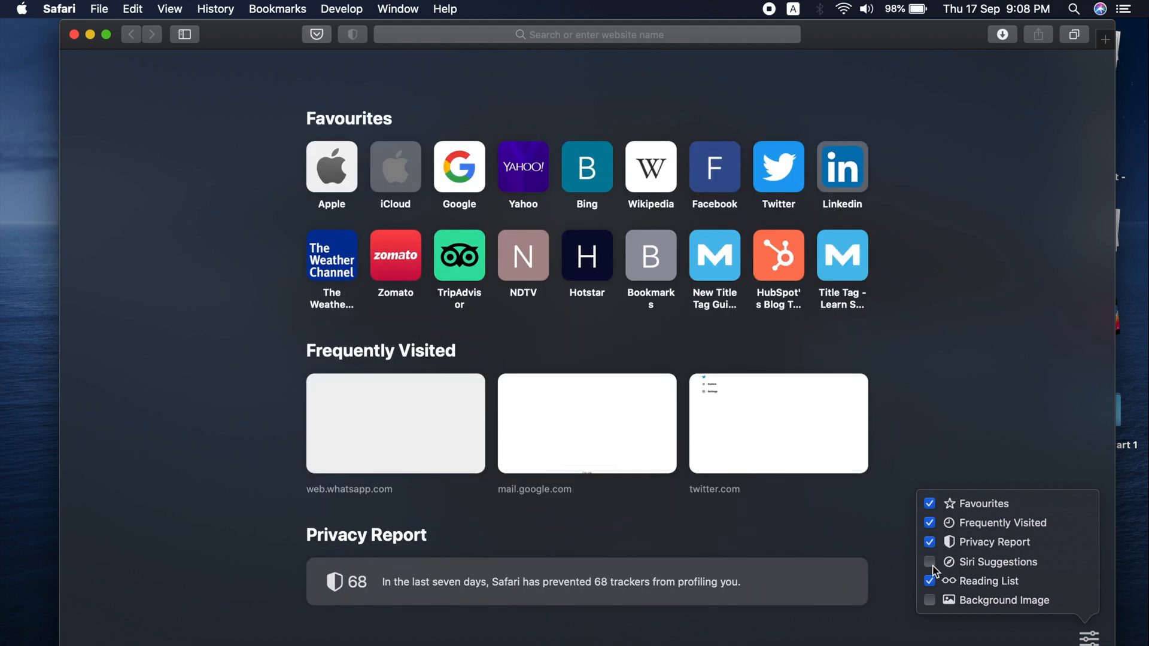
click(931, 563)
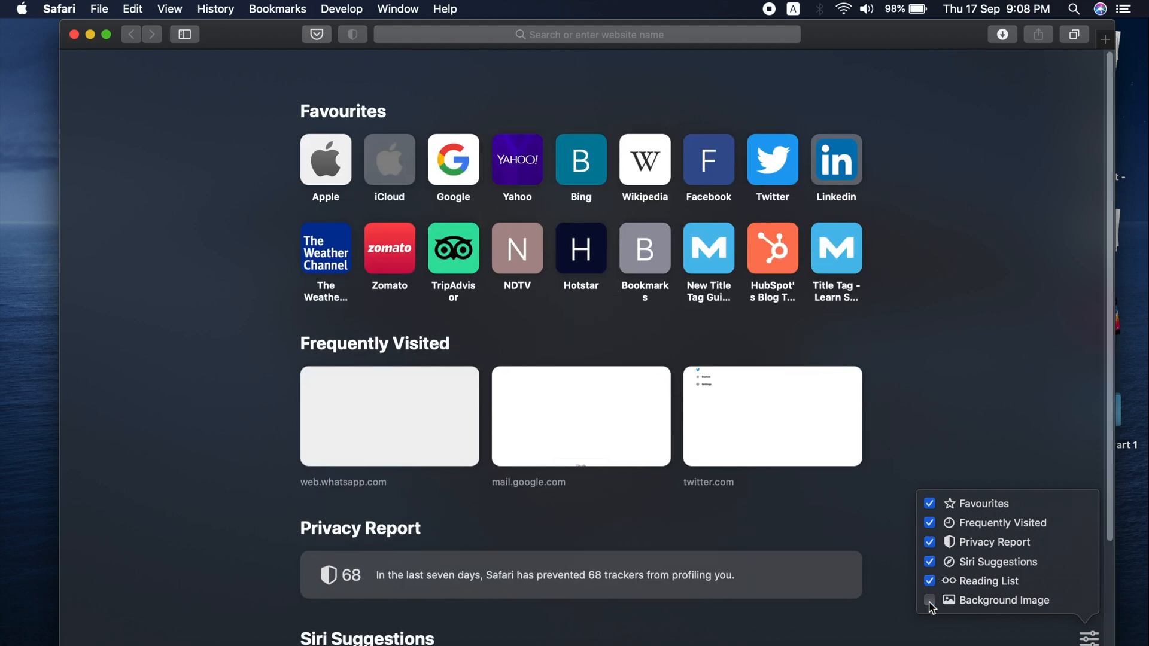
click(931, 605)
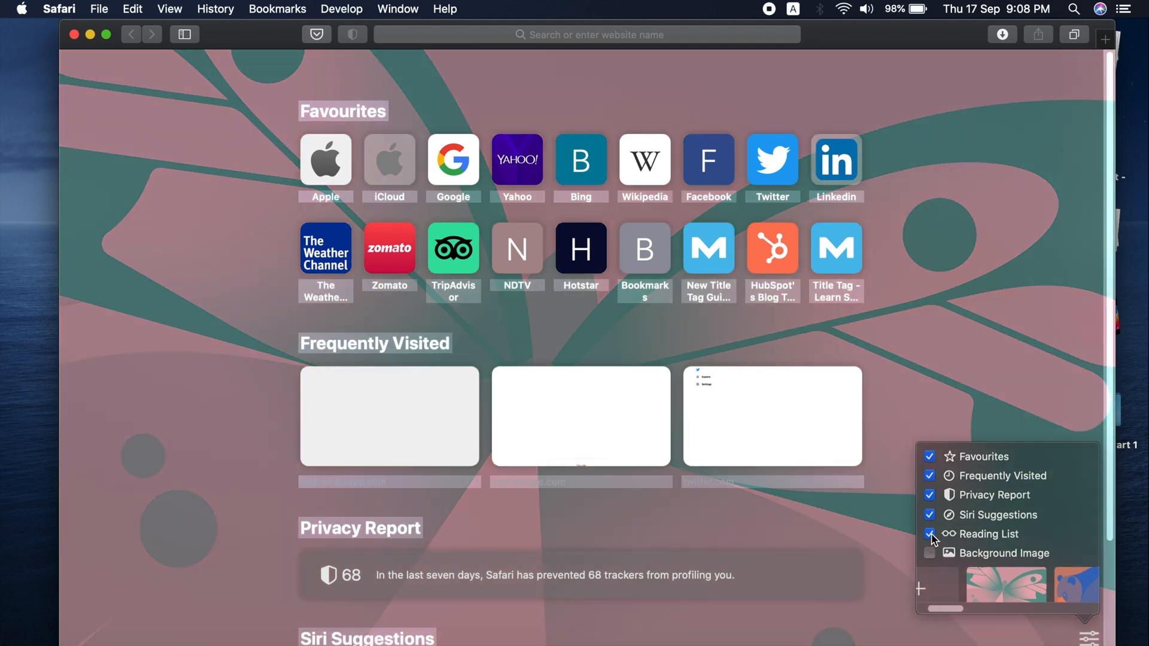
click(931, 553)
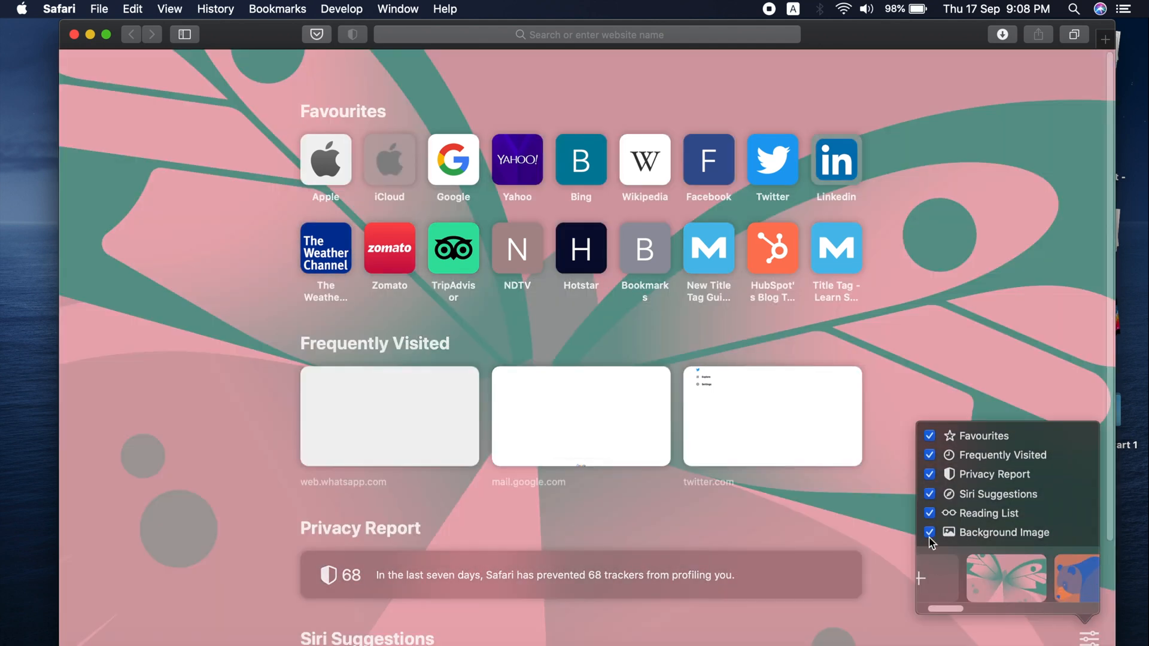